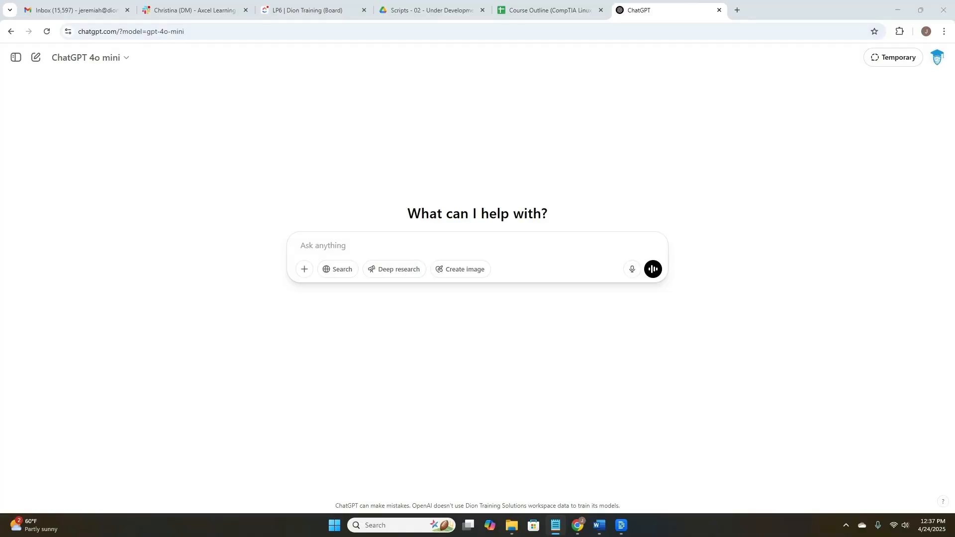
Step: Request 10 Security+ flashcards on network security protocols in Q:/A: format
text(Create 10 flashcards for Security+ on network security protocols. Format Q: A:.)
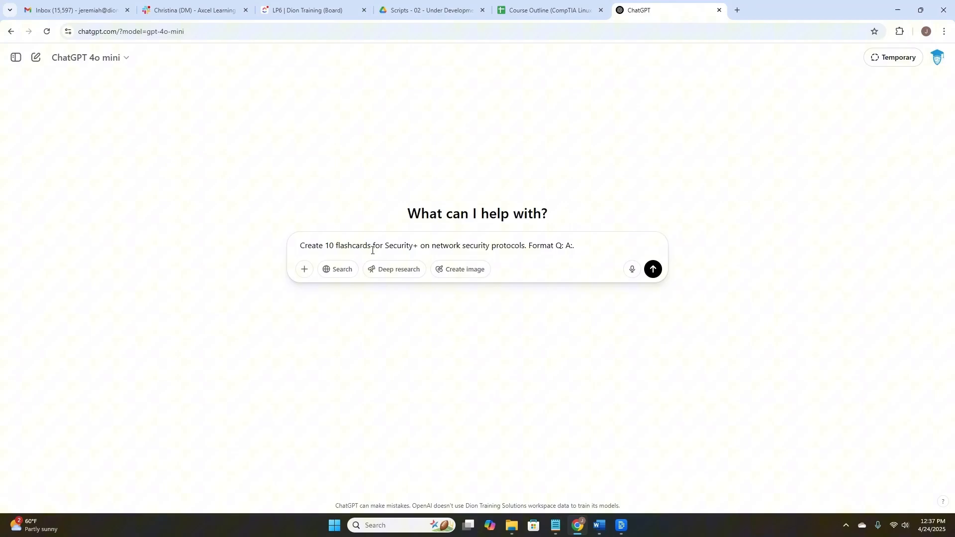
mouse_move(543, 255)
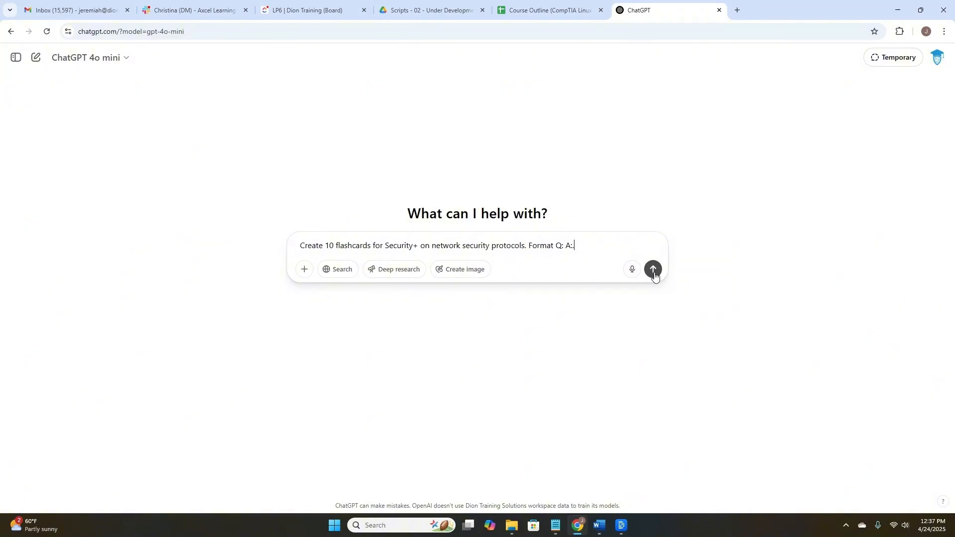
click(652, 269)
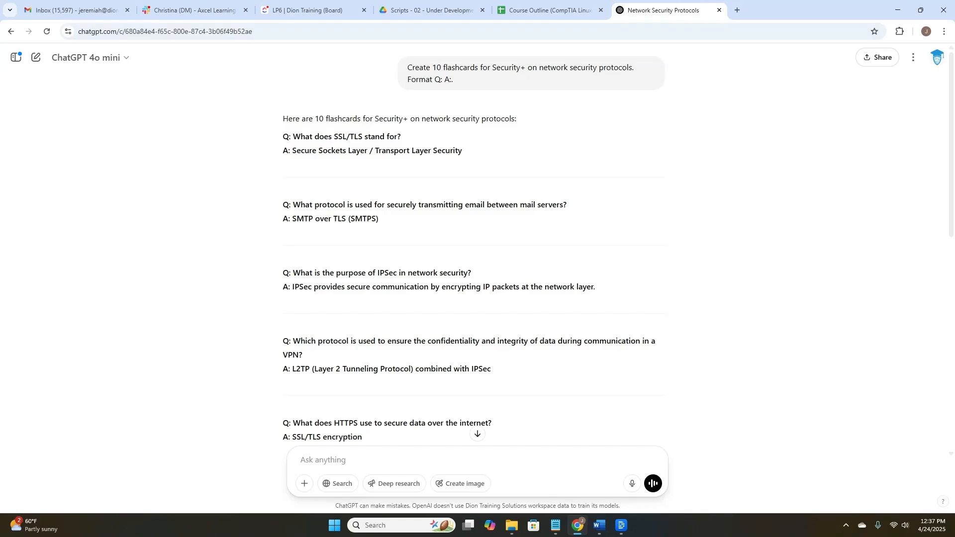
Step: Request a 5-question Linux permissions multiple-choice quiz with answers and explanations, and read it through
text(Build a 5-question multiple choice quiz on Linux permissions. Include answers and explanations.)
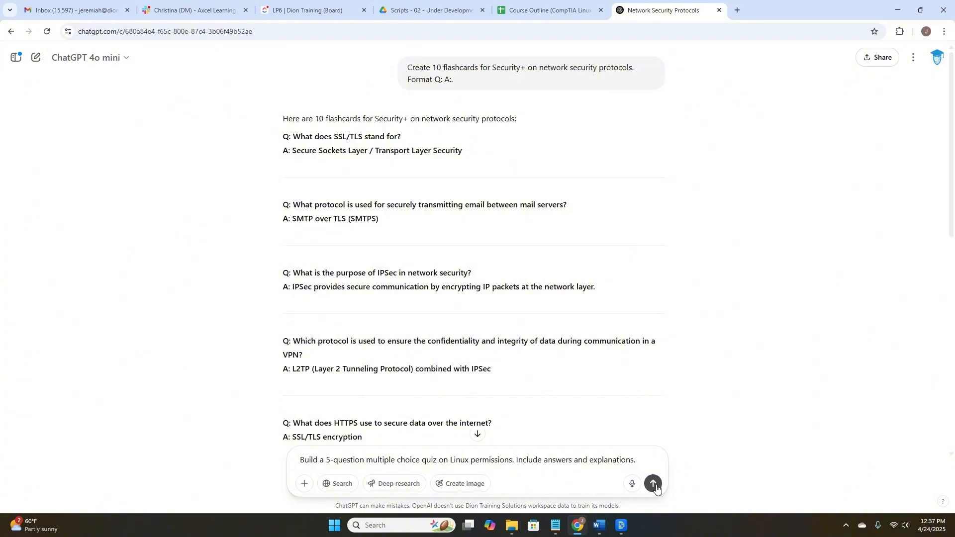
click(655, 486)
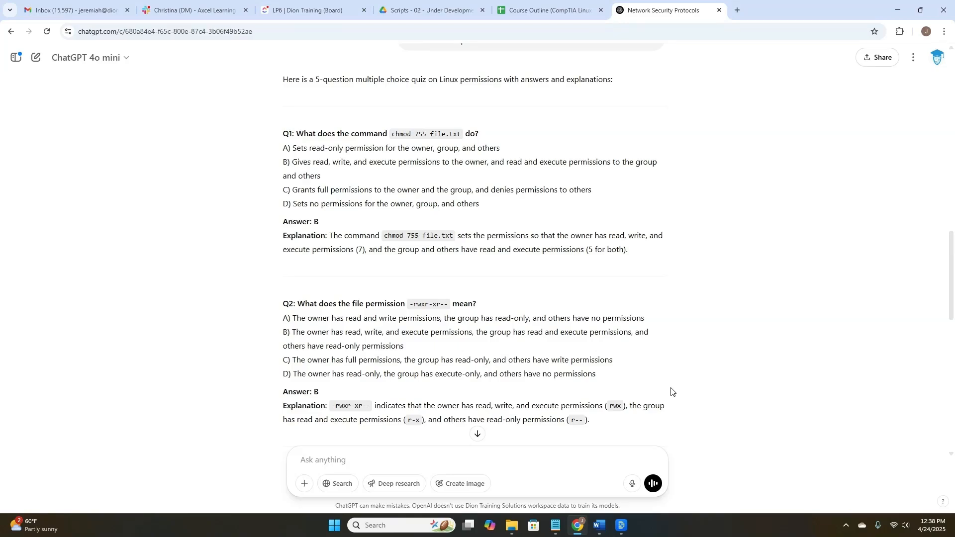
scroll(down, 3)
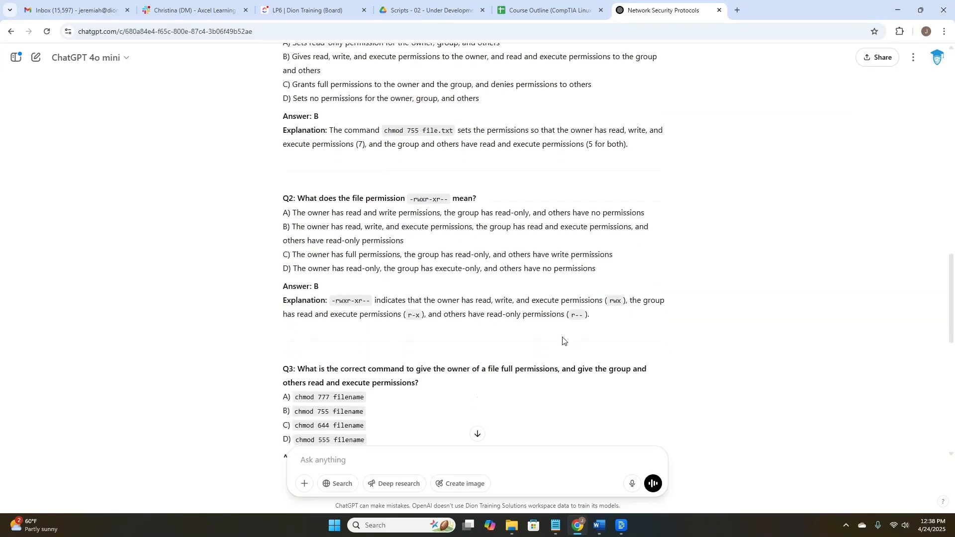
scroll(down, 3)
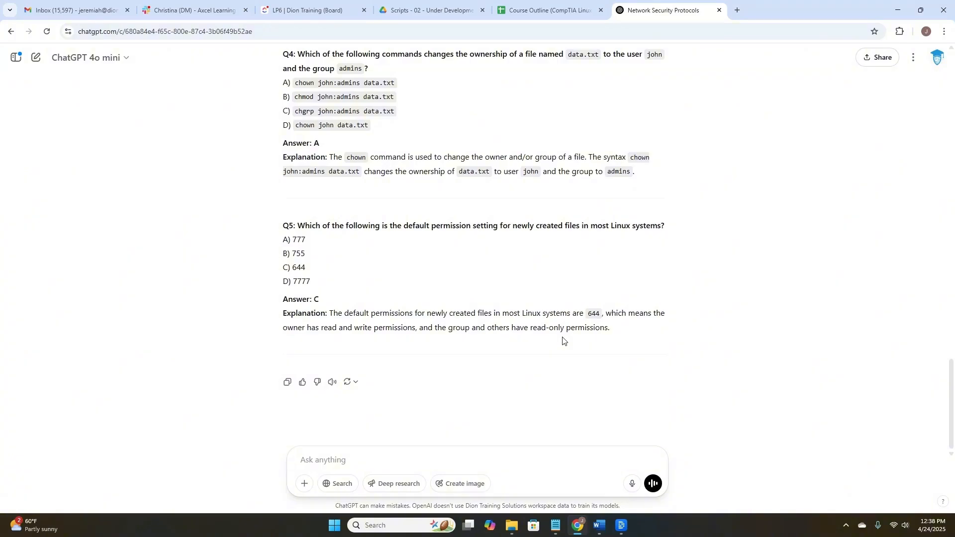
Step: Request a simulated step-by-step Linux CLI lab on managing users and groups and read to the Conclusion
text(Simulate a basic Linux CLI lab to manage users and groups. Step-by-step instructions.)
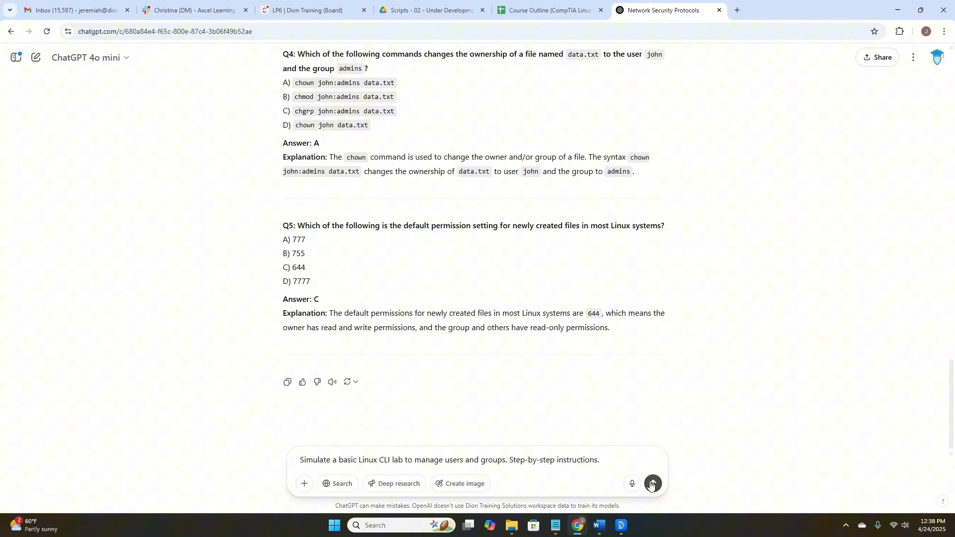
click(650, 485)
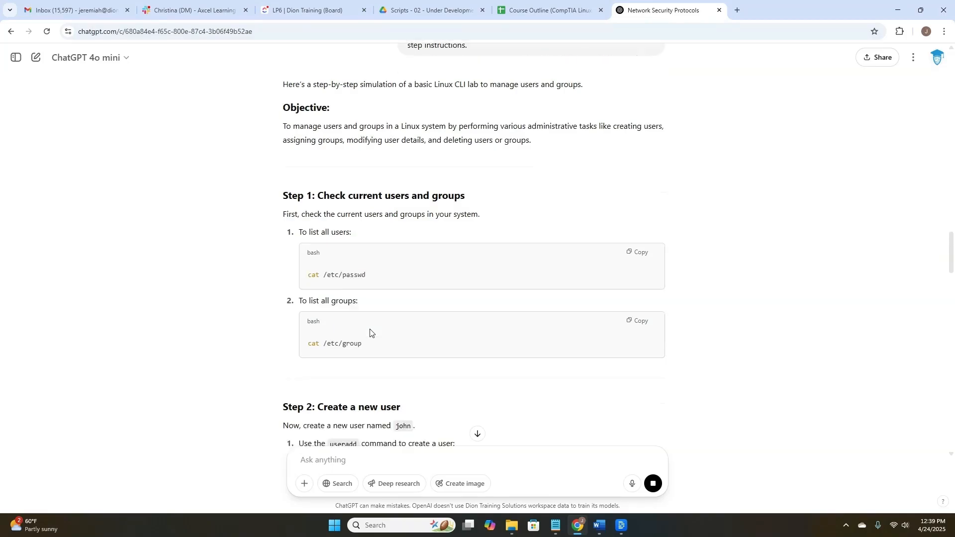
scroll(down, 3)
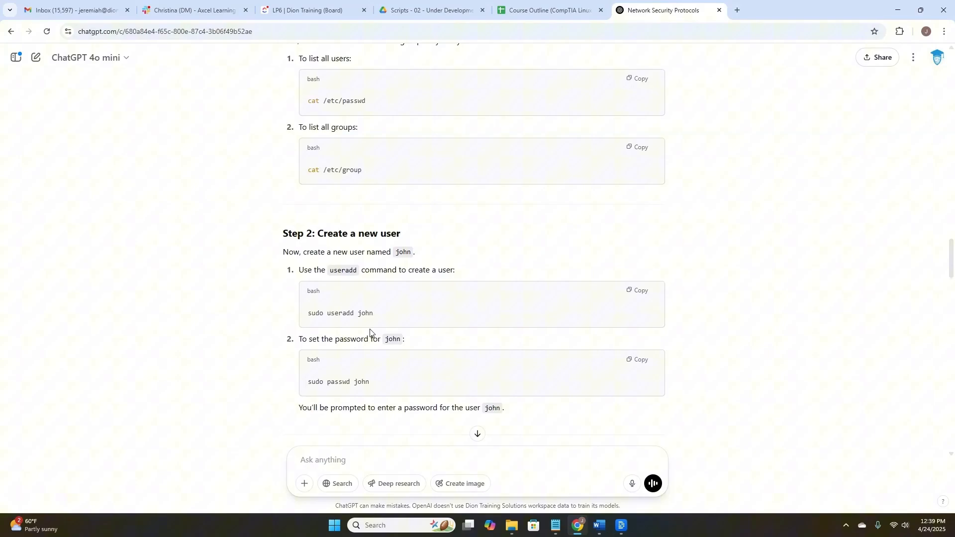
scroll(down, 3)
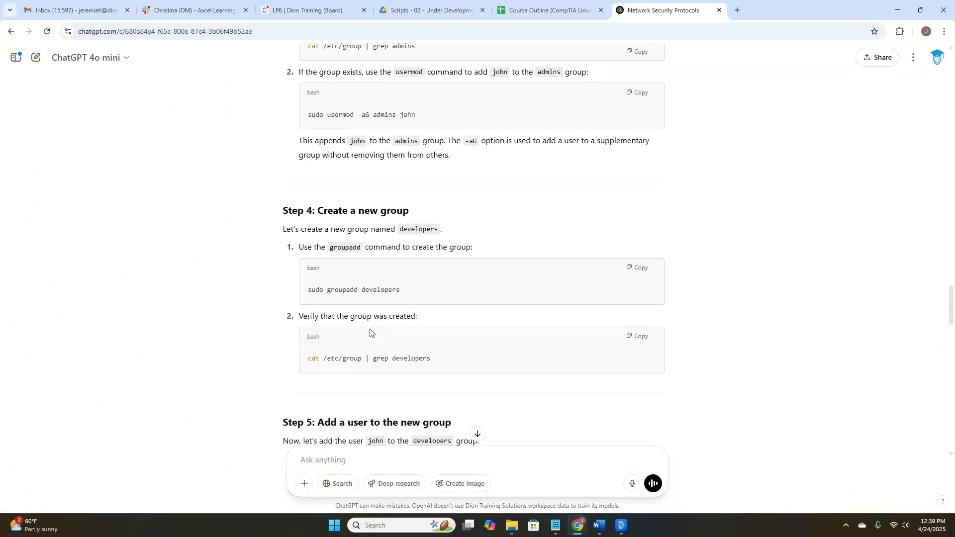
scroll(down, 3)
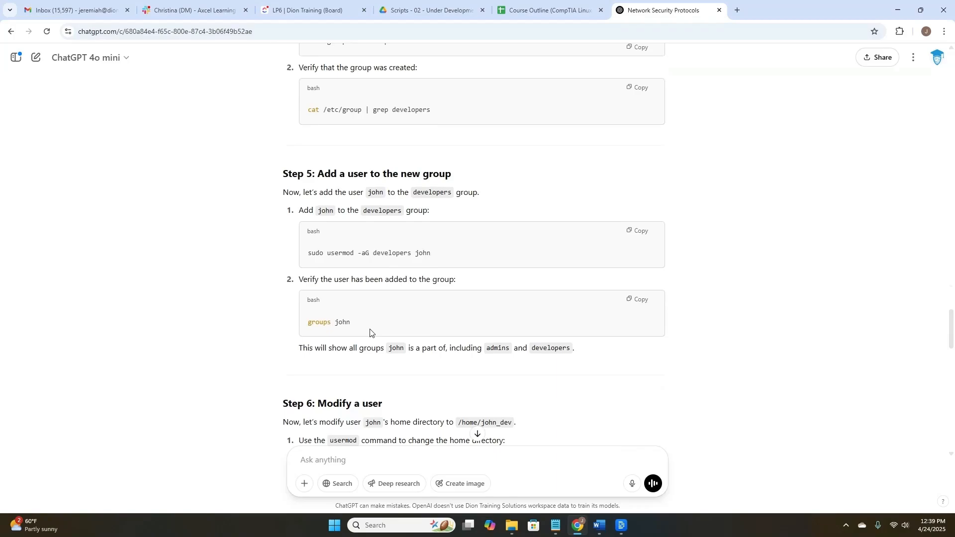
scroll(down, 3)
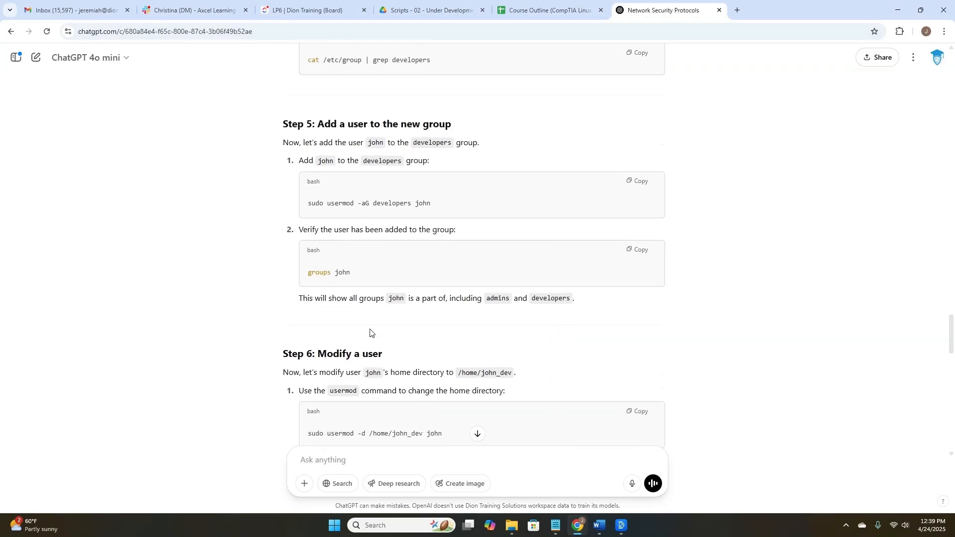
scroll(down, 3)
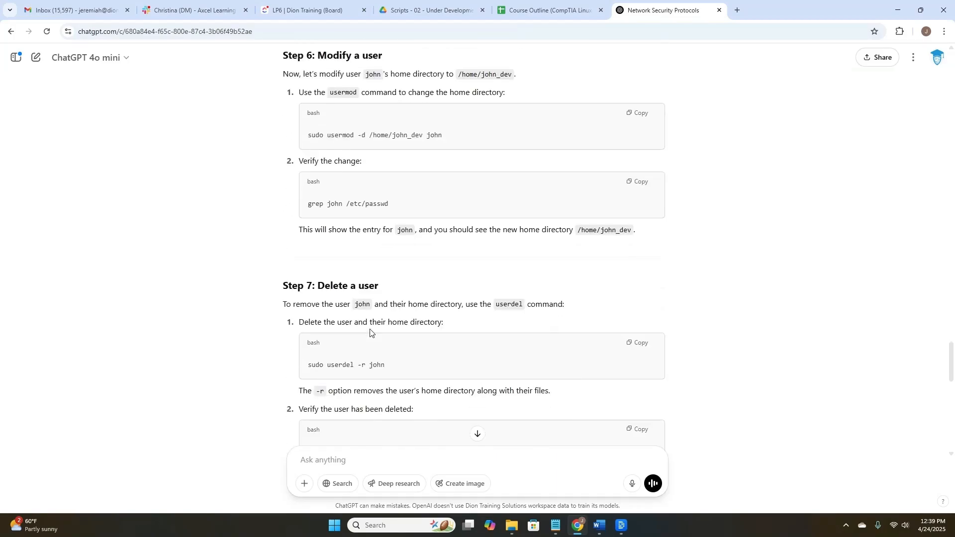
scroll(down, 3)
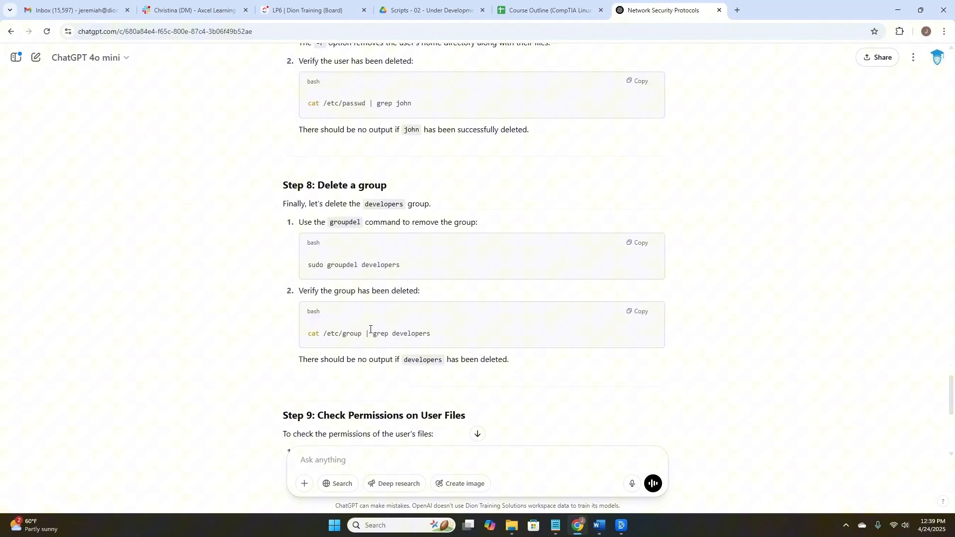
scroll(down, 3)
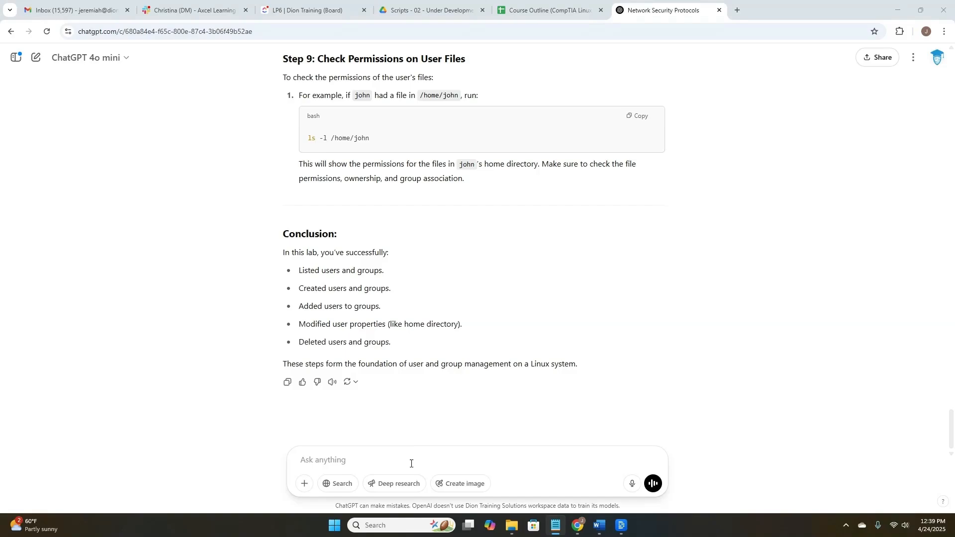
Step: Request a 5-slide OSI model outline with main points and speaker notes per slide
text(Give me a 5-slide outline for the OSI model. Include main points and speaker notes for each slide.)
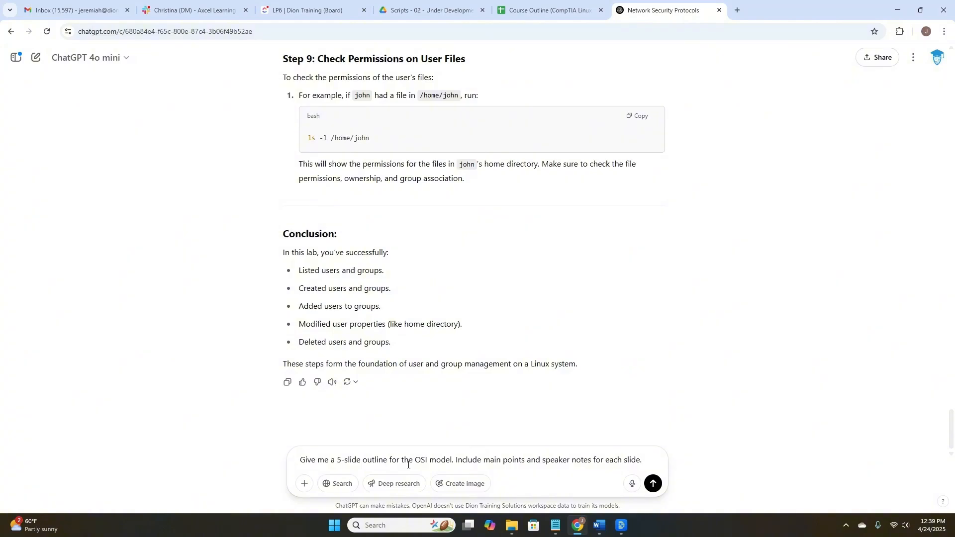
mouse_move(653, 485)
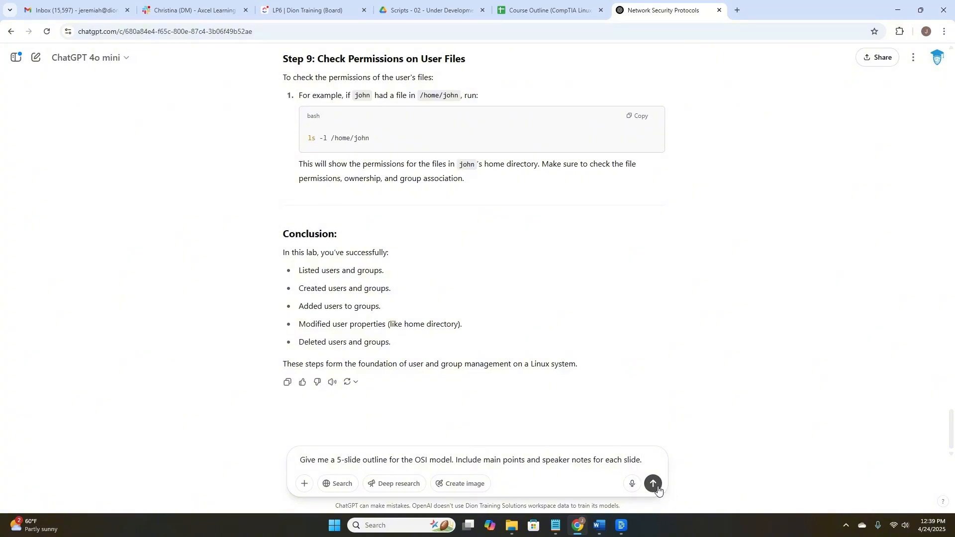
click(653, 486)
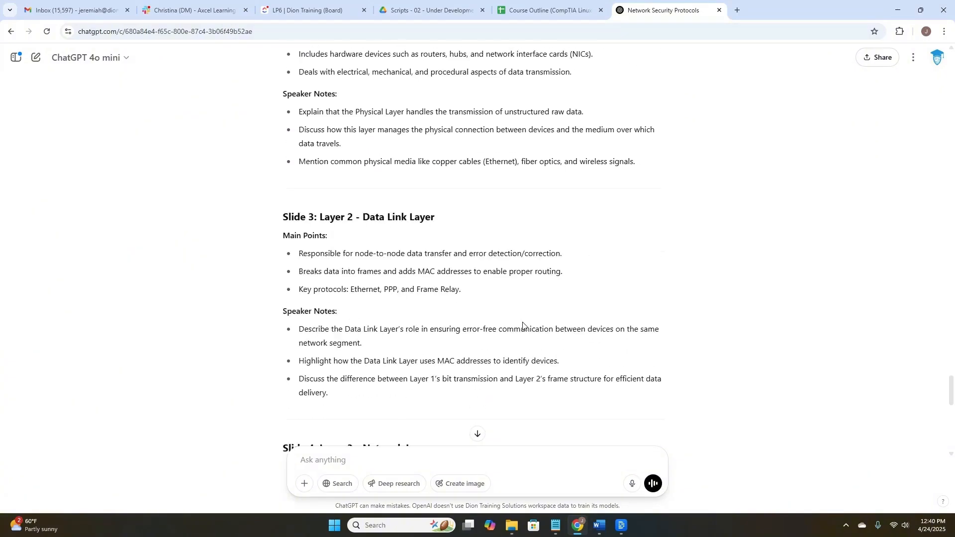
scroll(down, 3)
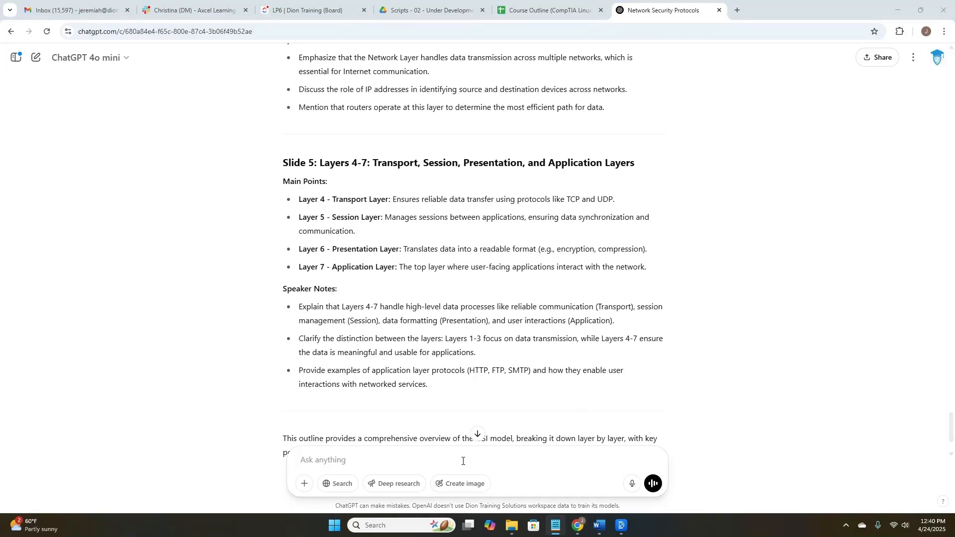
Step: Ask ChatGPT as a hiring manager for 3 entry-level SOC Analyst interview questions on Security+ topics
text(You are a hiring manager. Ask me 3 entry-level SOC Analyst interview questions based on Security+ topics.)
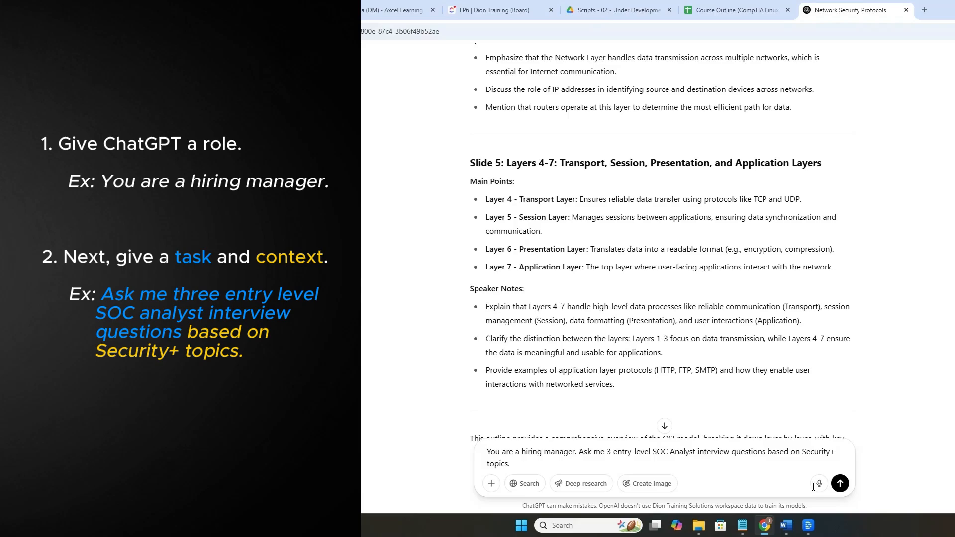
click(840, 483)
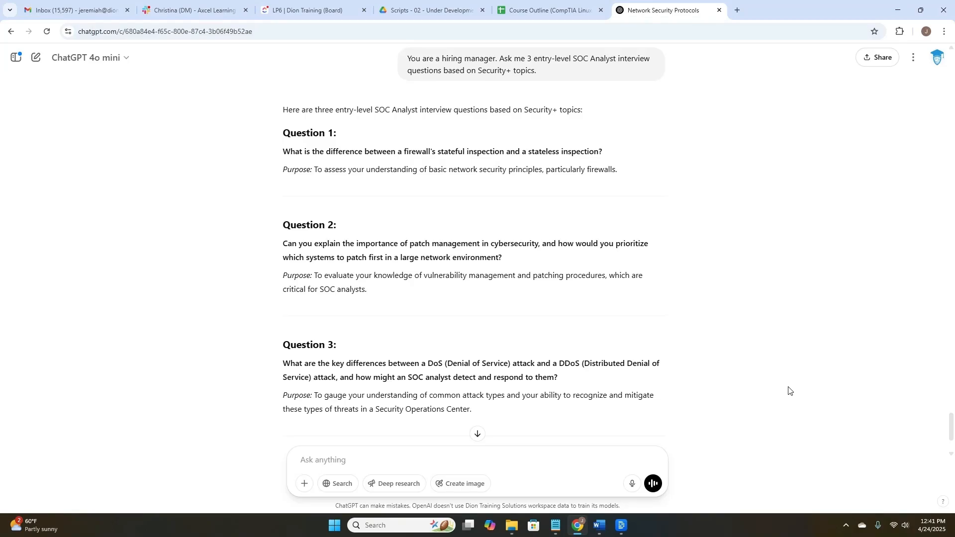
Step: Send 'Great. Now provide me a paragraph to answer each of these questions'
click(445, 460)
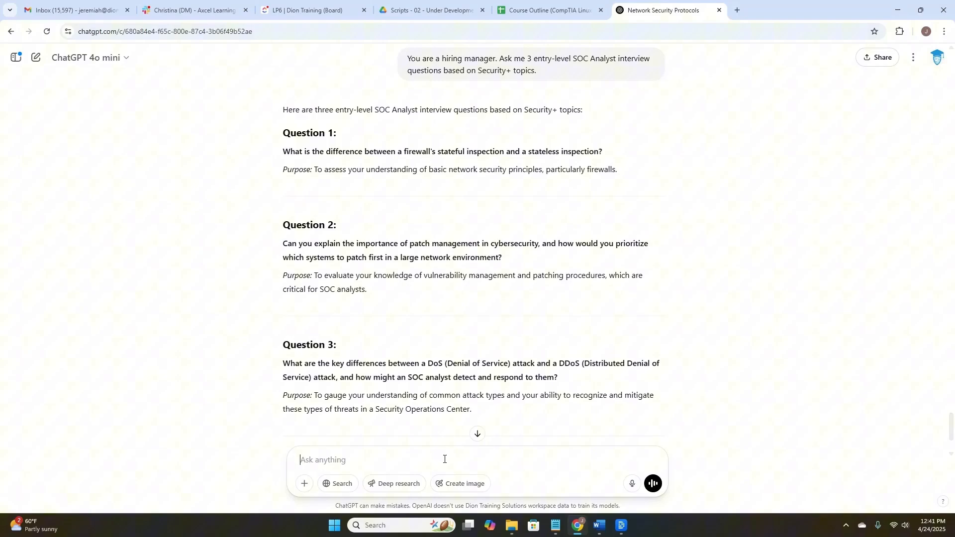
text(Great. Now)
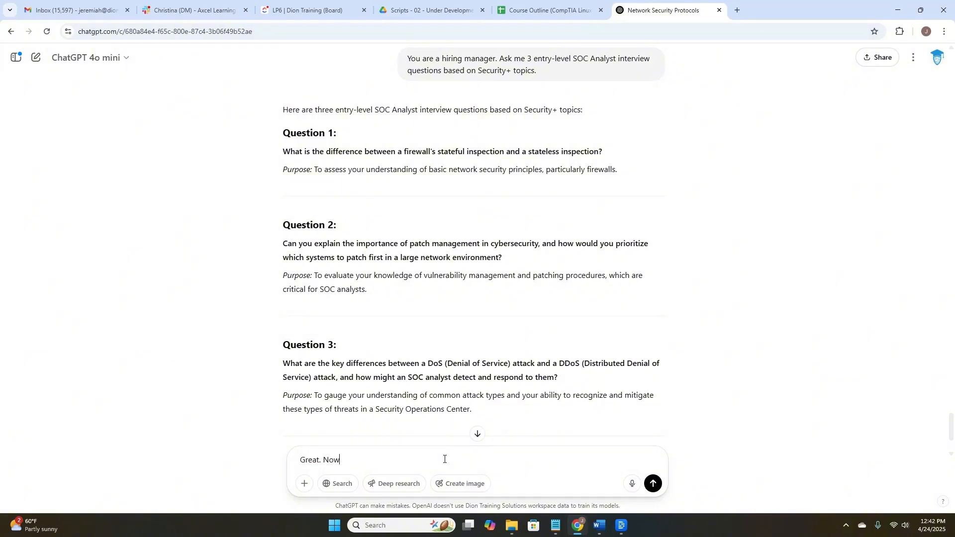
text(provide me)
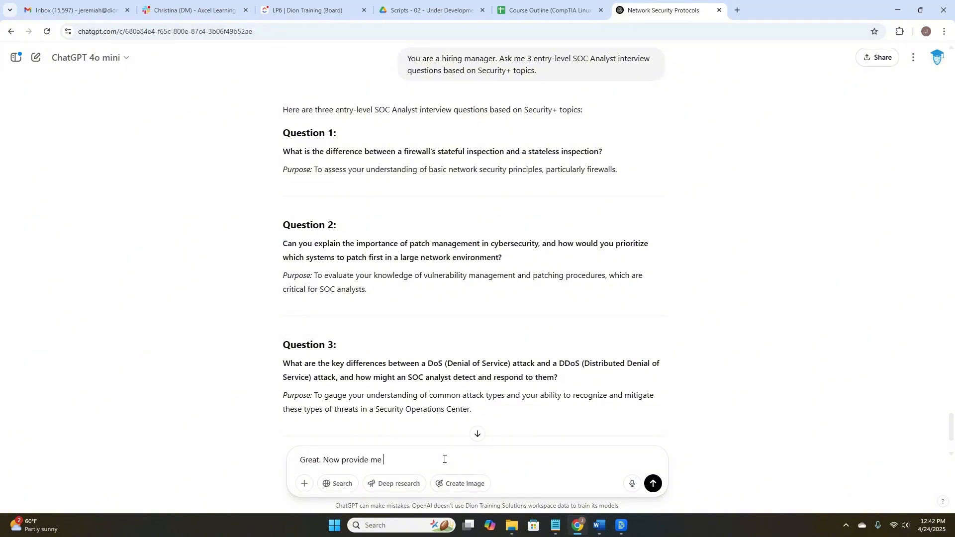
text(a paragraph each)
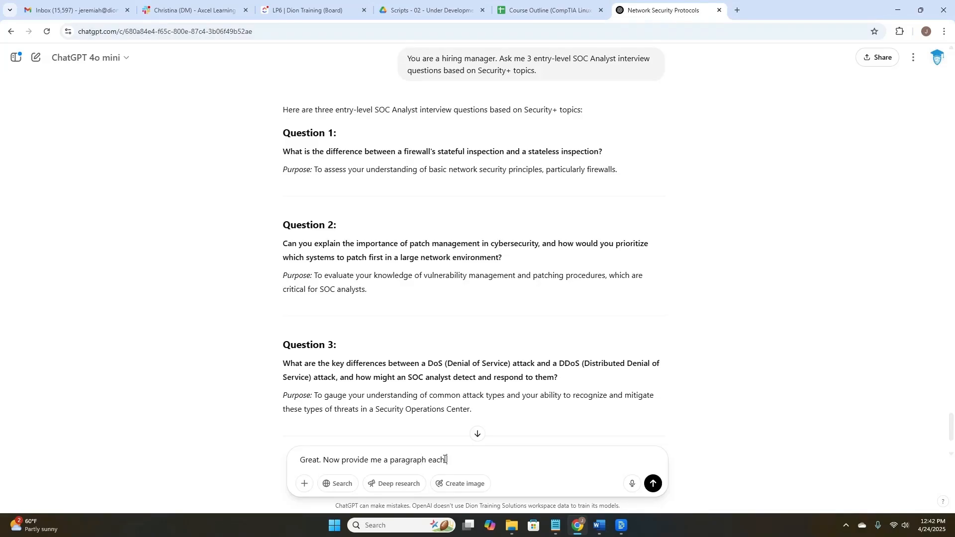
text(to answer e)
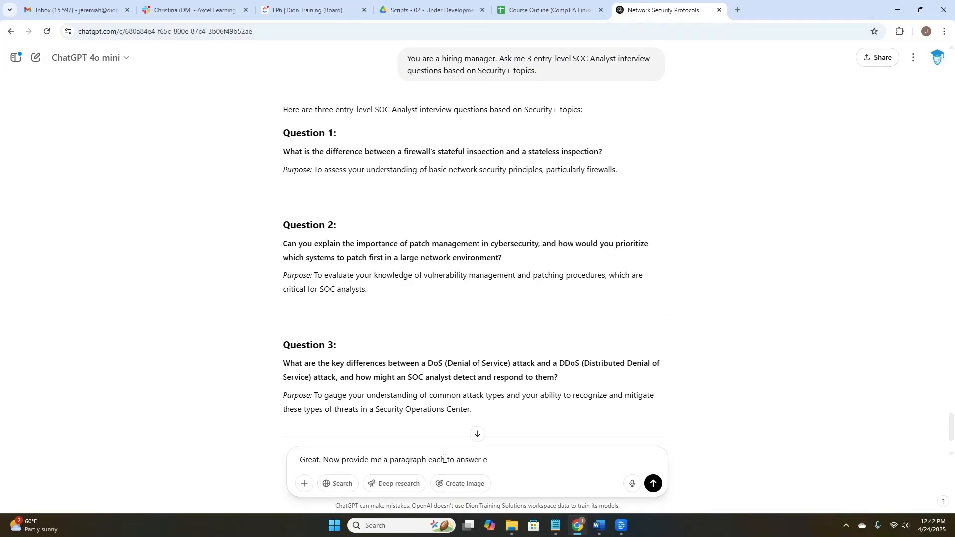
text(ach of these questions)
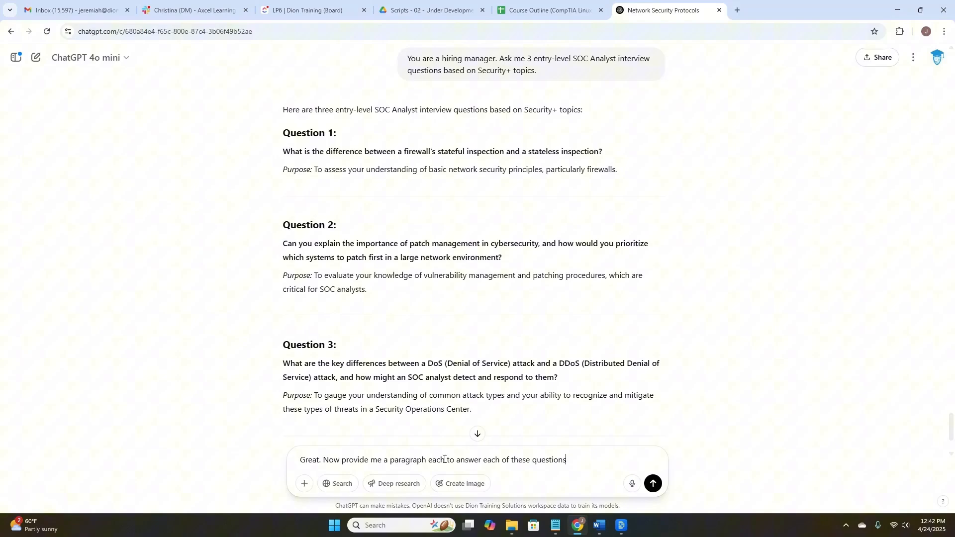
click(652, 483)
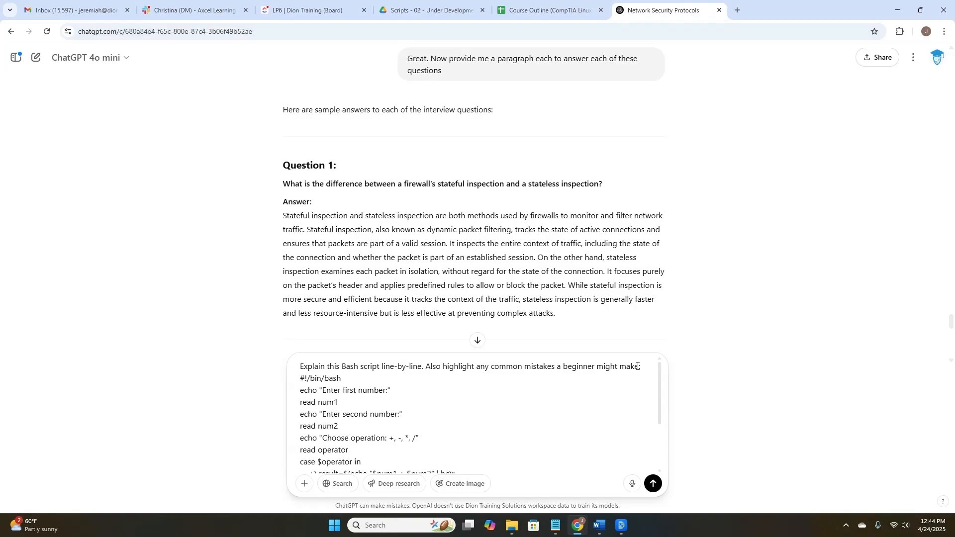
Step: Submit the Bash calculator script for a line-by-line explanation with common beginner mistakes, and read the reply
scroll(down, 3)
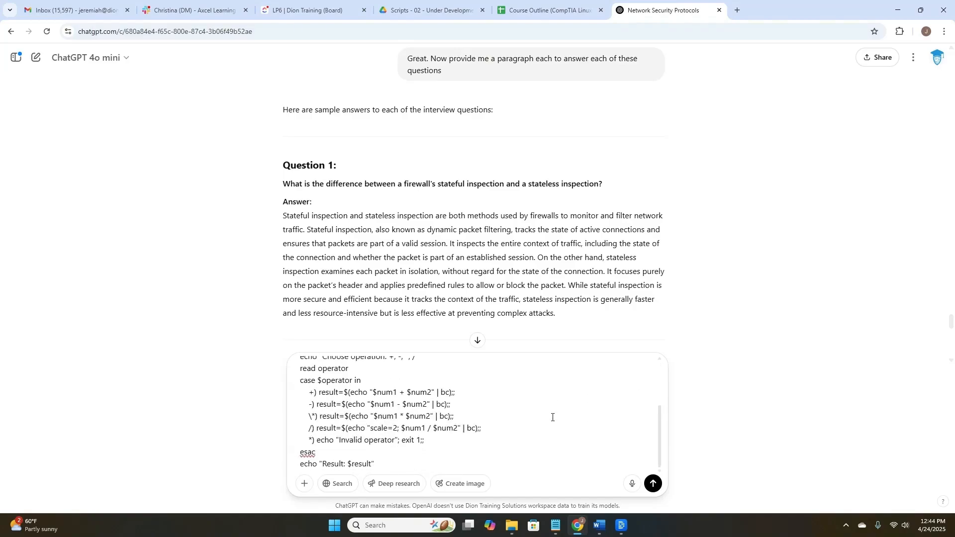
click(653, 483)
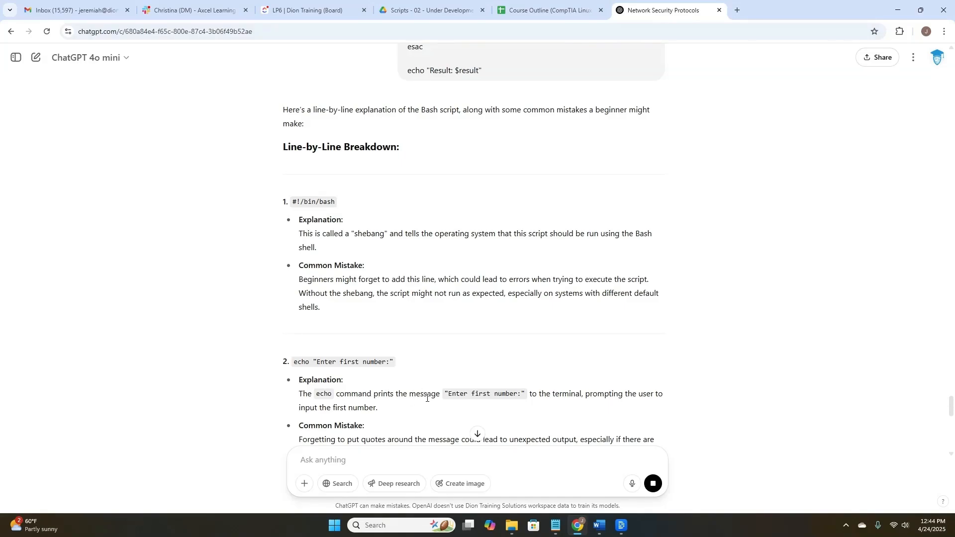
scroll(down, 3)
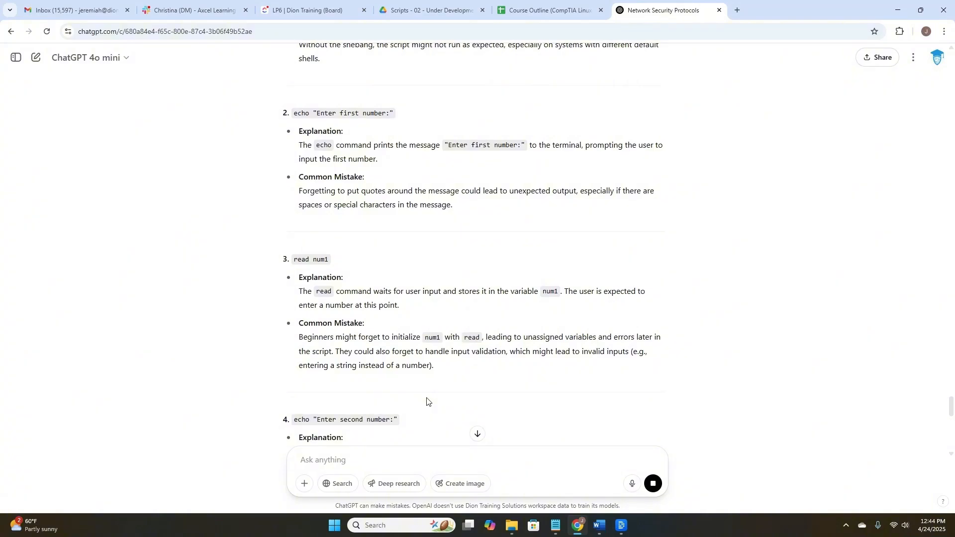
scroll(down, 3)
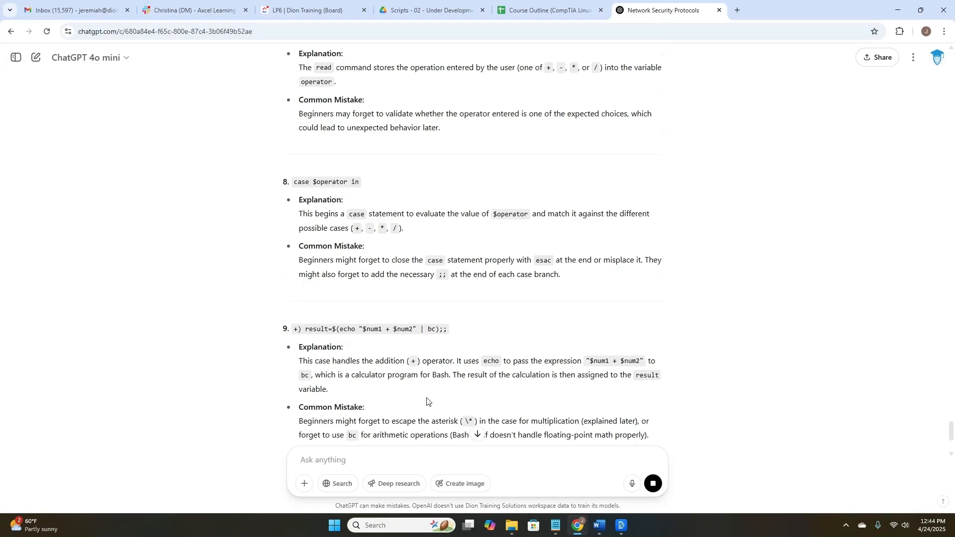
scroll(down, 3)
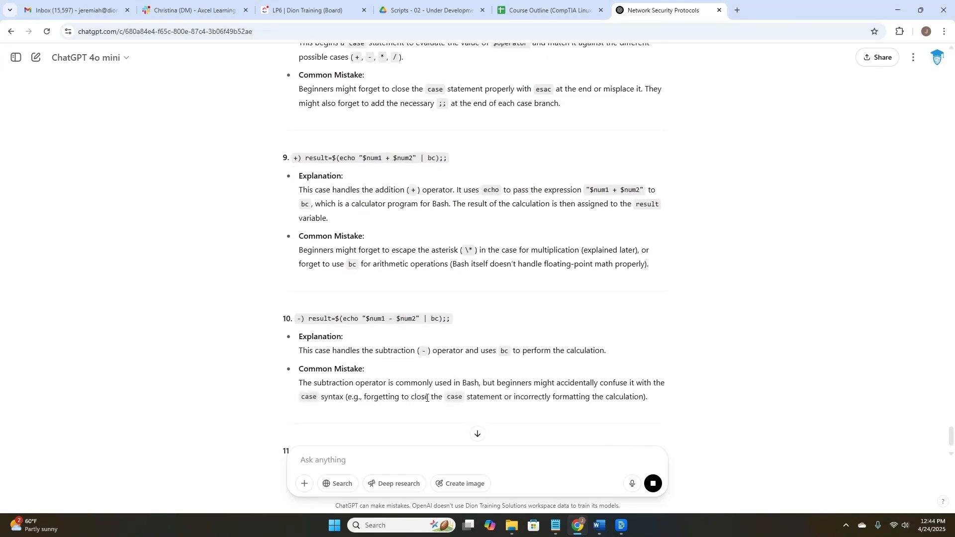
scroll(down, 3)
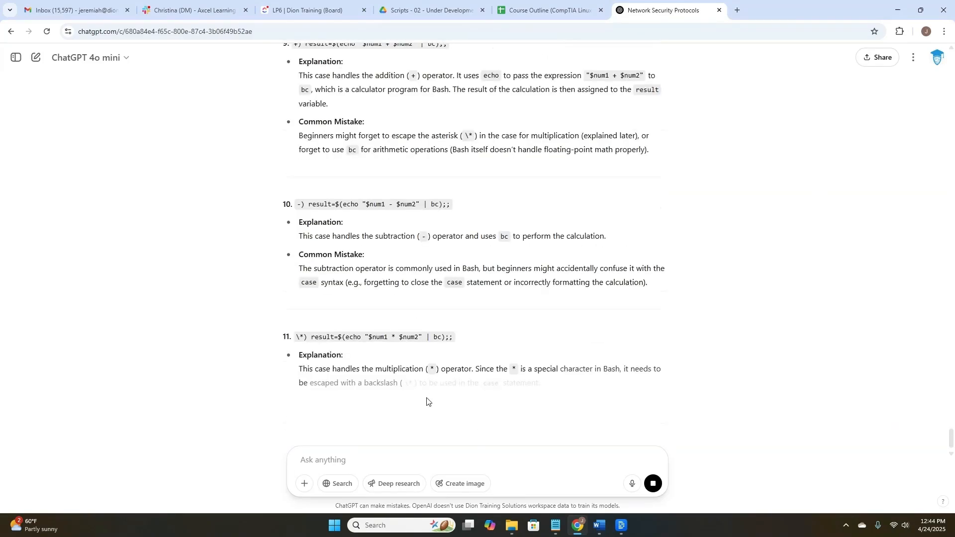
scroll(down, 3)
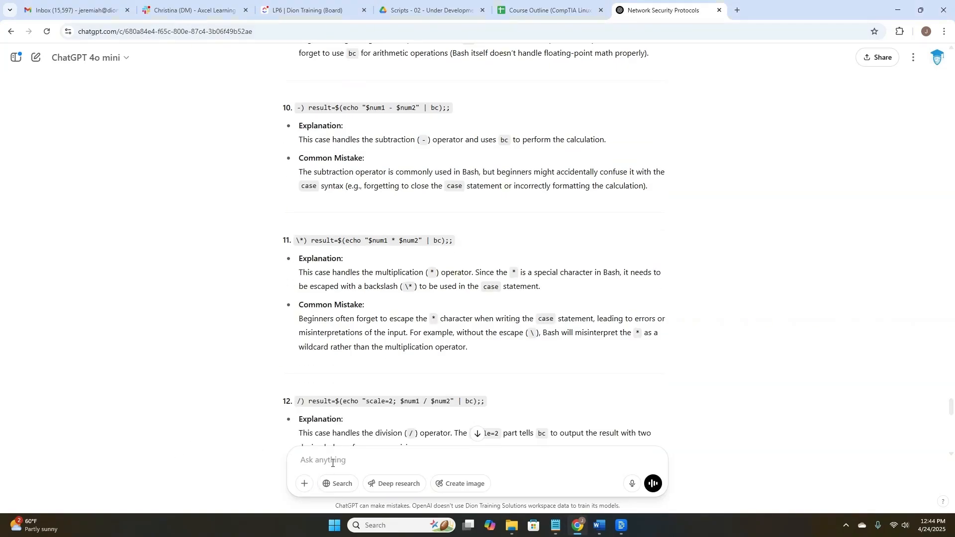
Step: Request a Python CIDR-to-subnet-mask function with an explanation of how it works, and read the answer
text(Write a Python function that converts CIDR notation to a subnet mask. Explain how it works.)
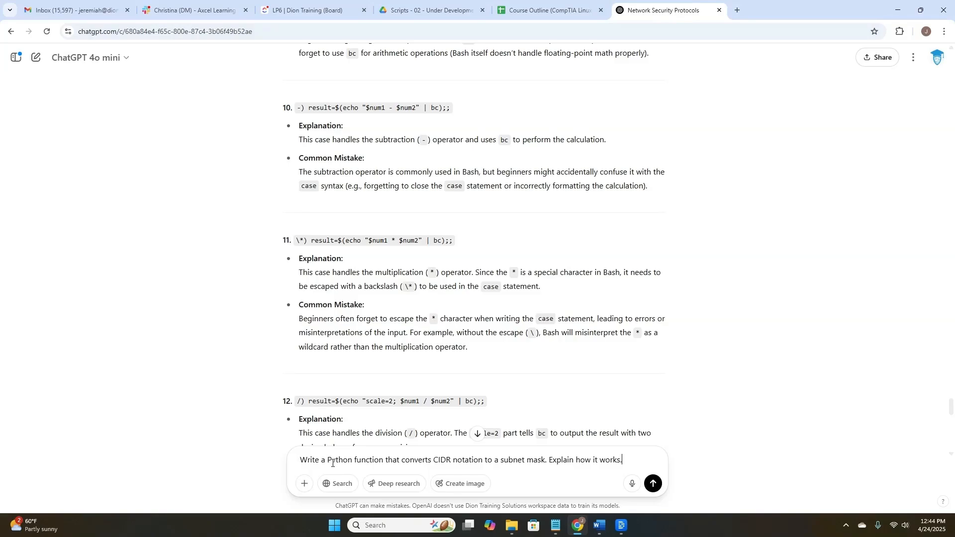
click(653, 483)
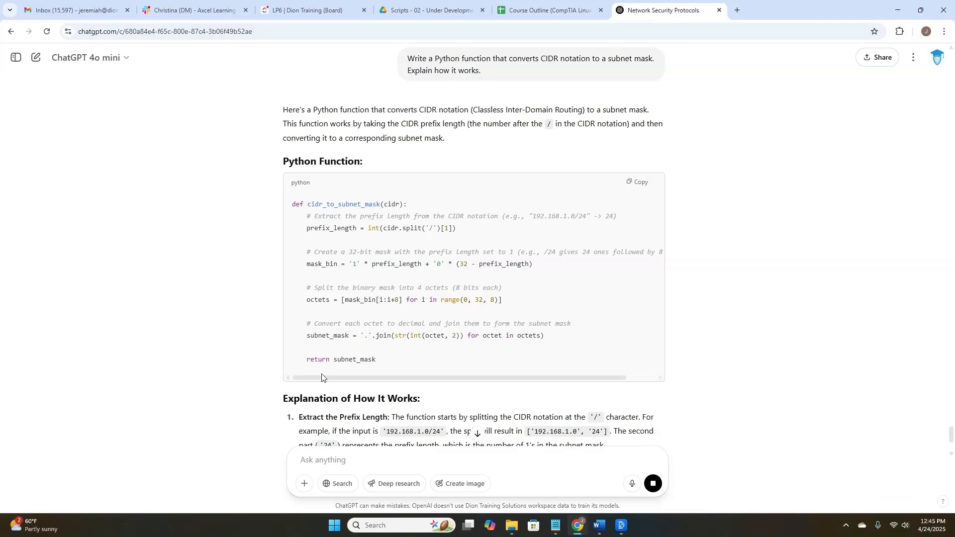
scroll(down, 3)
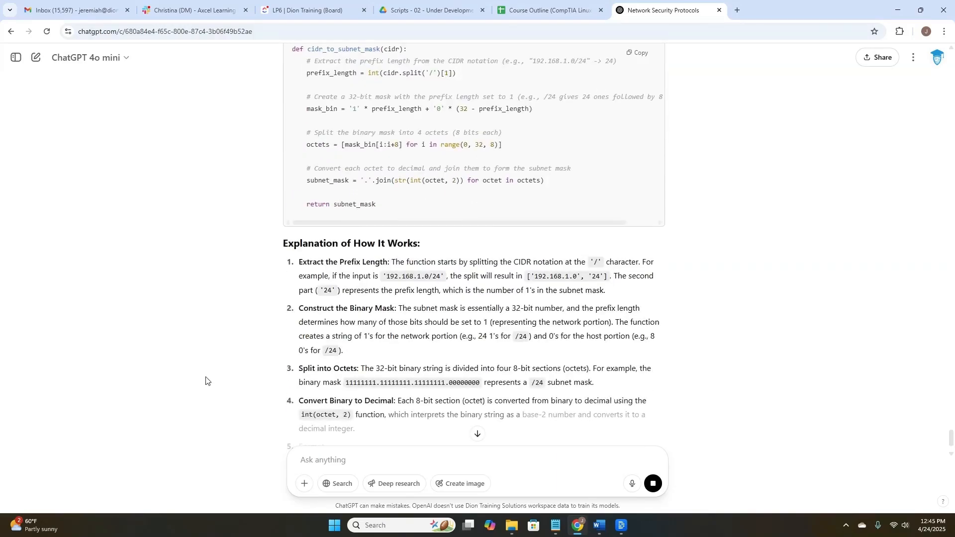
scroll(down, 3)
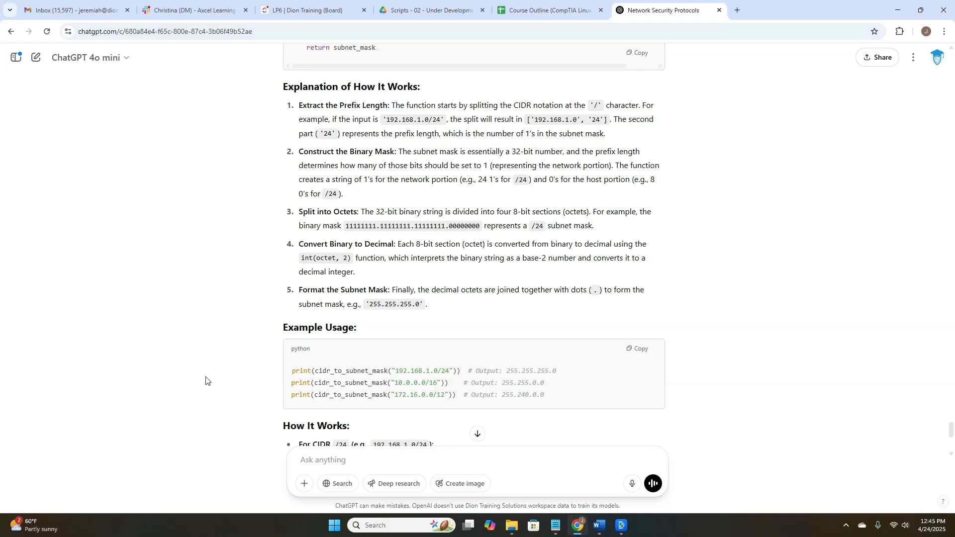
scroll(down, 3)
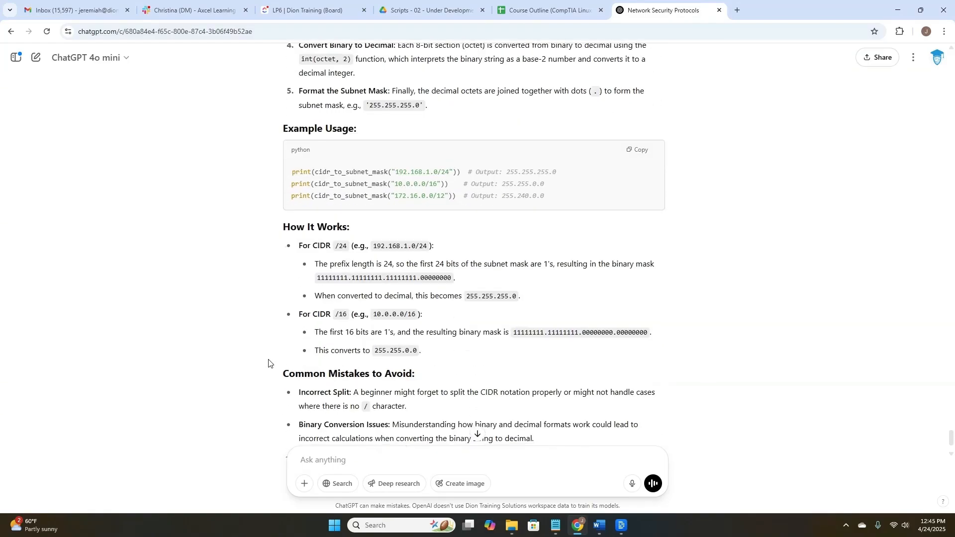
scroll(down, 3)
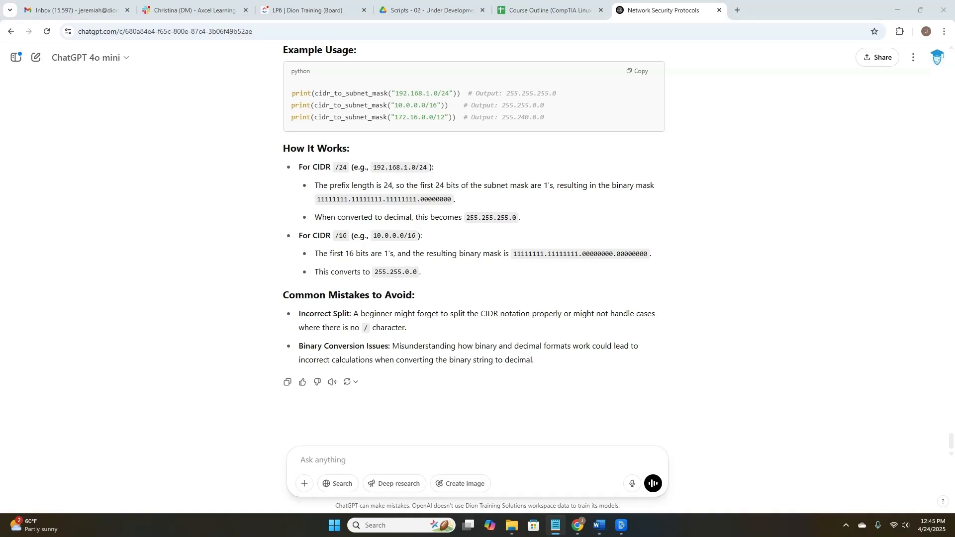
Step: Request 5 Network+ flashcards about the OSI model layers
text(Give me 5 flashcards about the OSI model layers for Network+.)
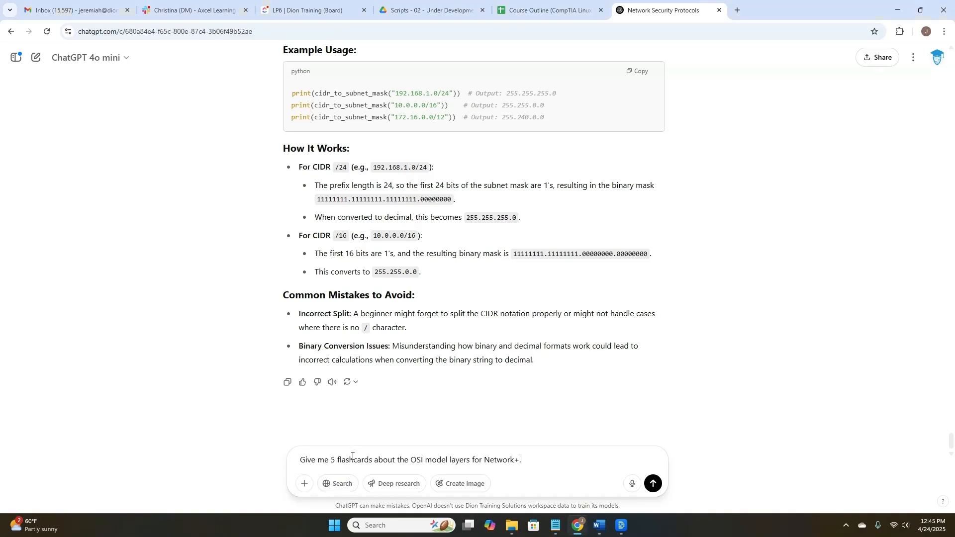
click(652, 483)
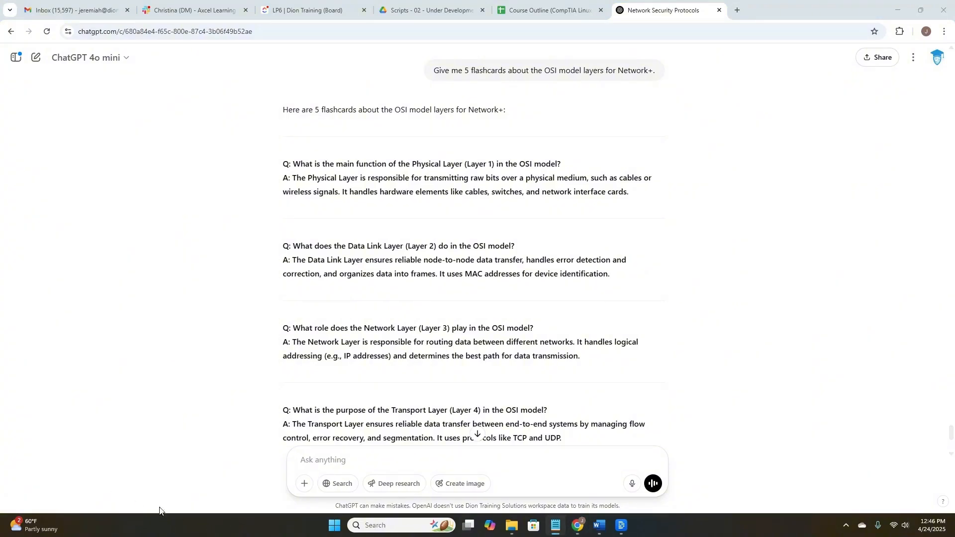
Step: Request a quiz from the flashcards with one correct answer and three distractors each
text(Create a quiz from these flashcards with one correct answer and three distractors.)
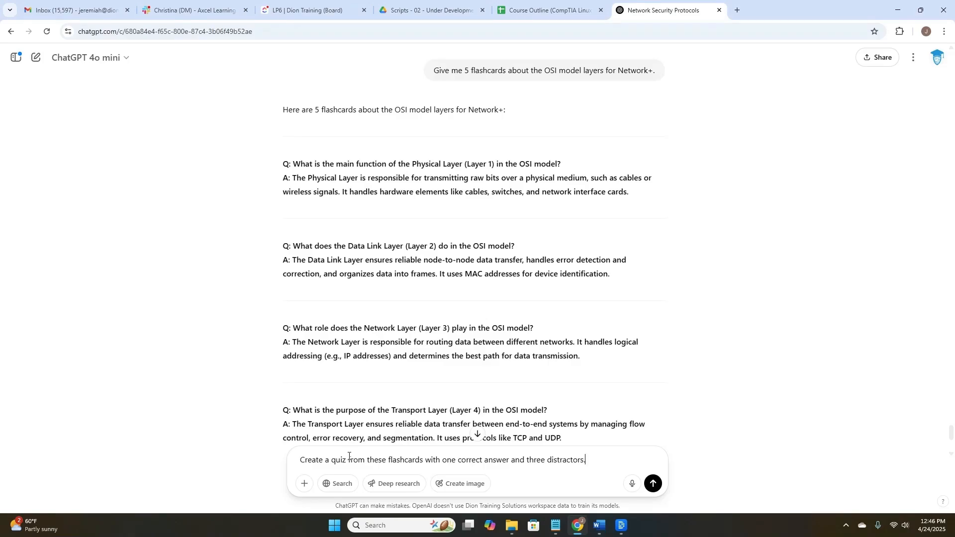
click(653, 483)
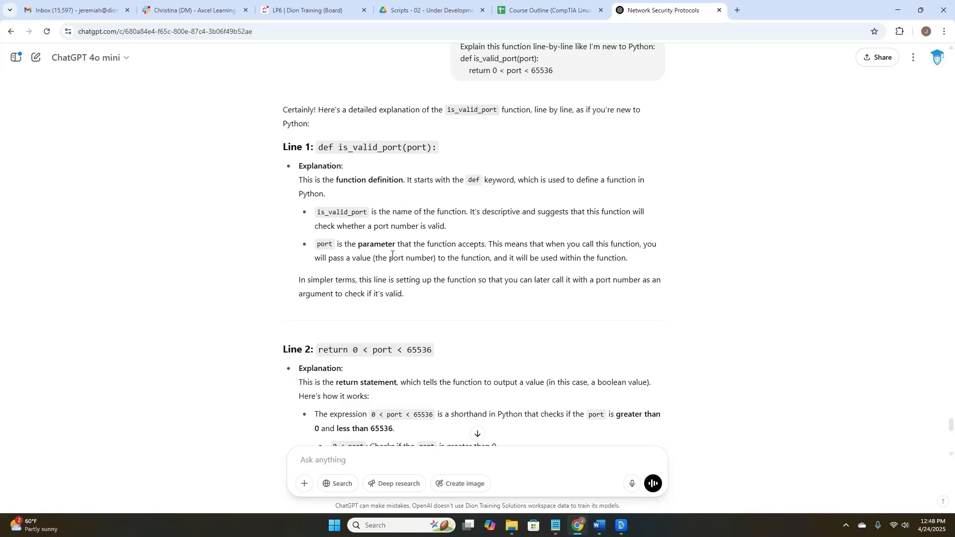
Step: Scroll through the is_valid_port explanation down to the function summary and Example Usage section
scroll(down, 3)
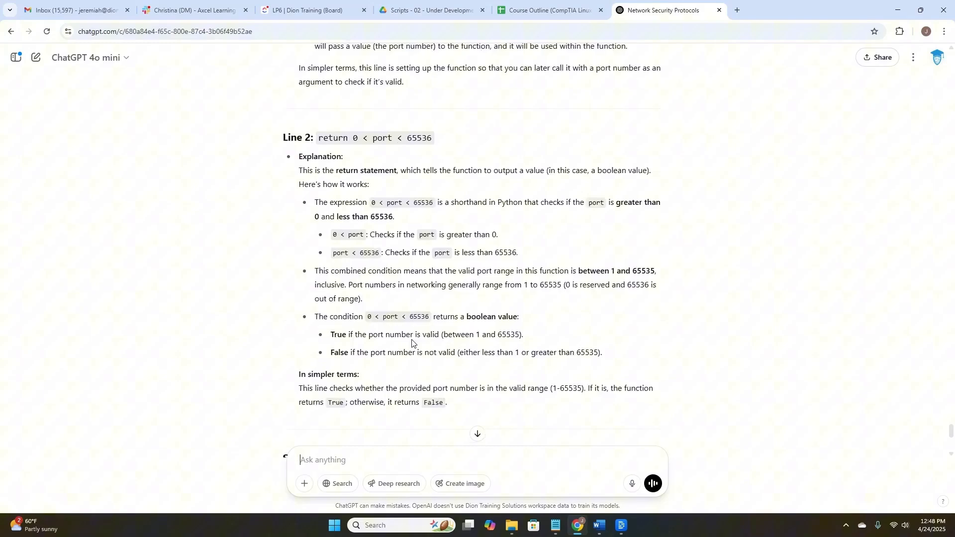
scroll(down, 3)
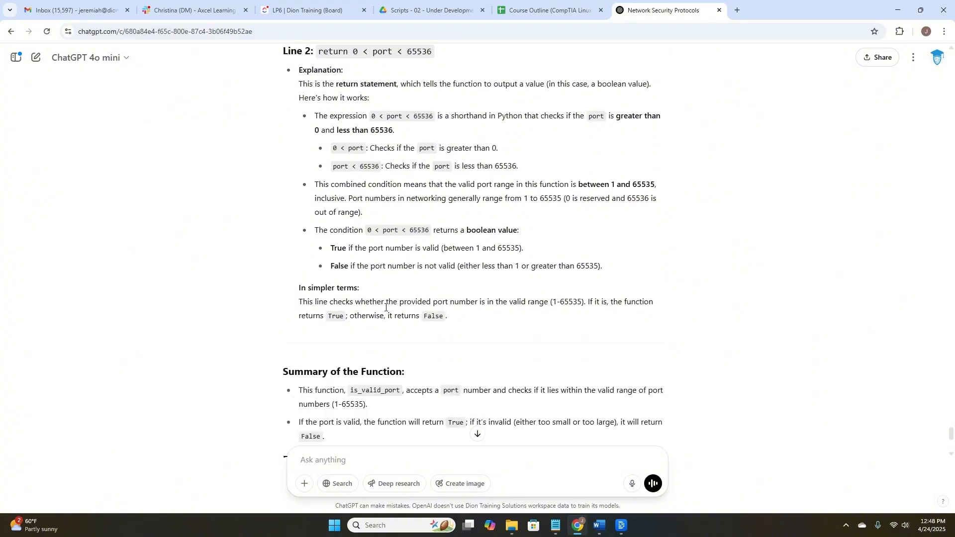
scroll(down, 3)
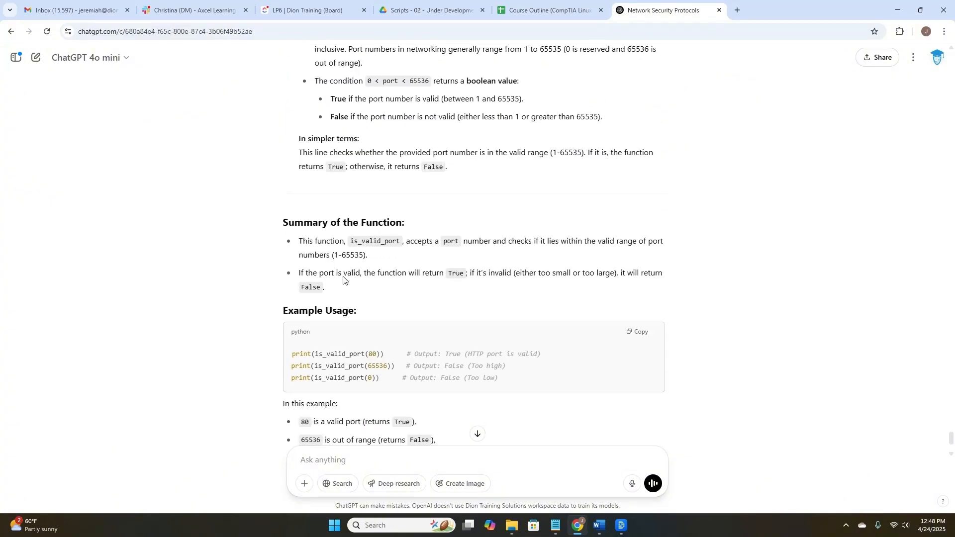
scroll(down, 3)
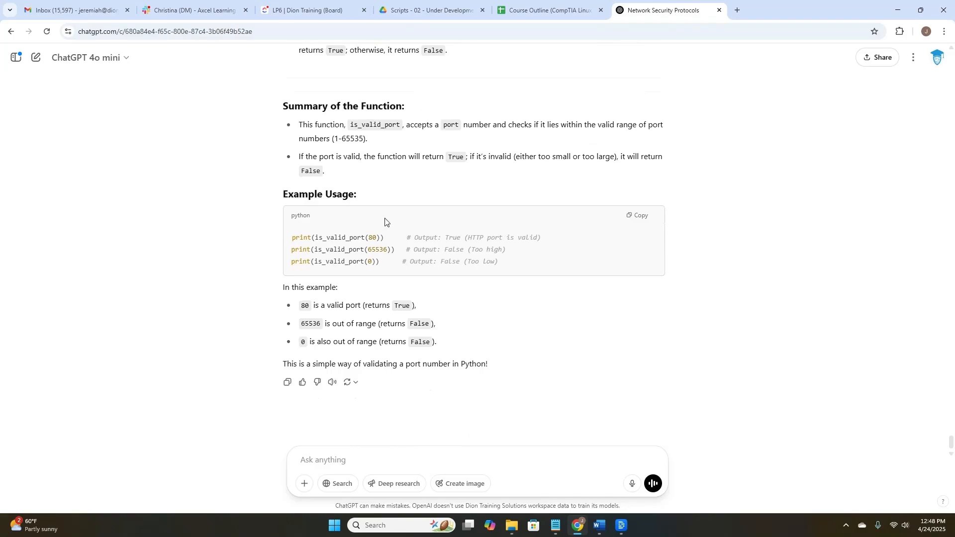